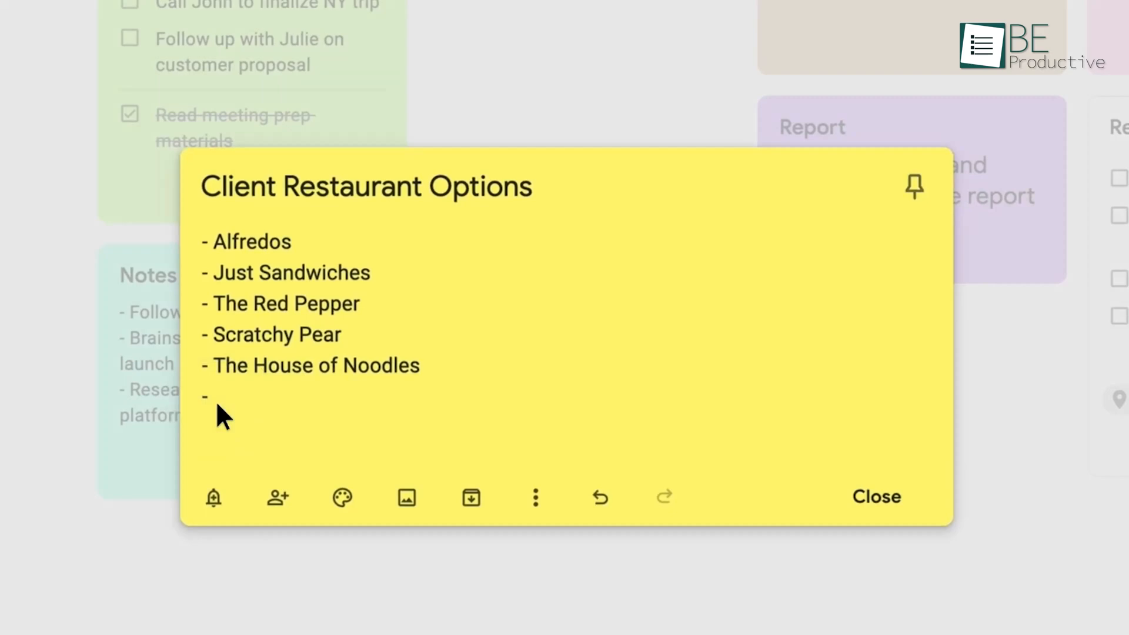
Add a new written note to the untitled notebook and begin writing its body
type("#")
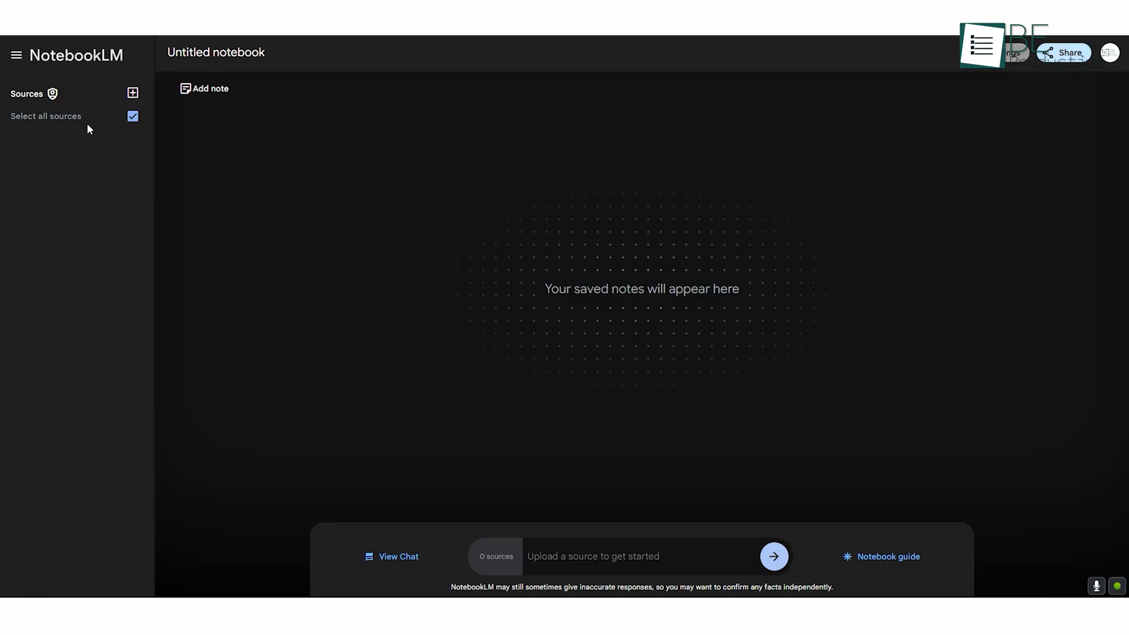
left_click(204, 88)
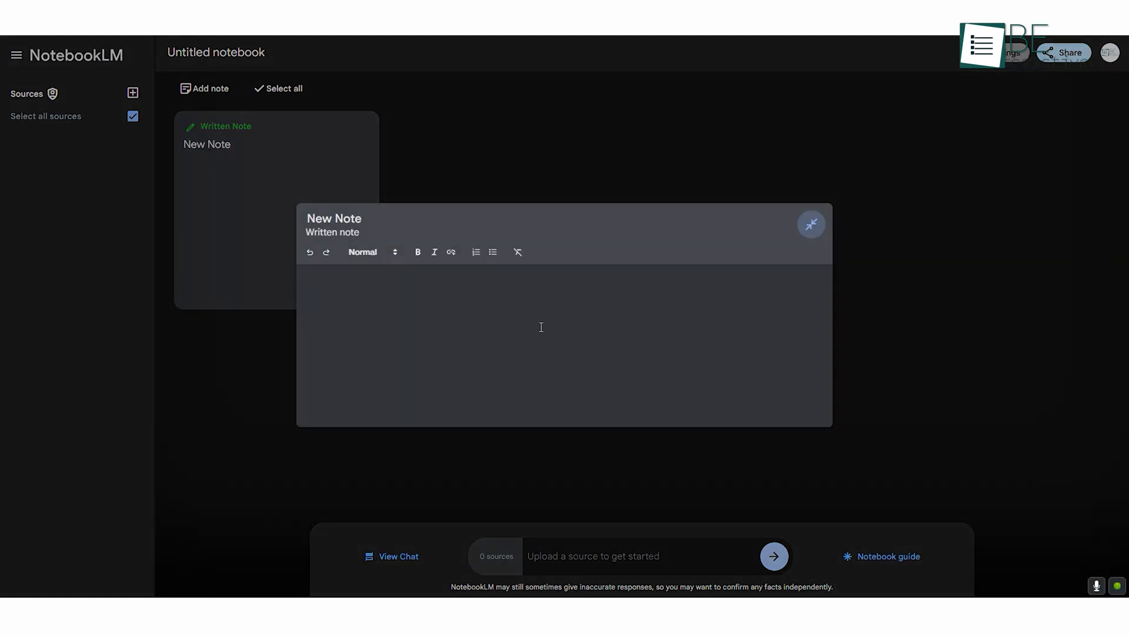
left_click(810, 224)
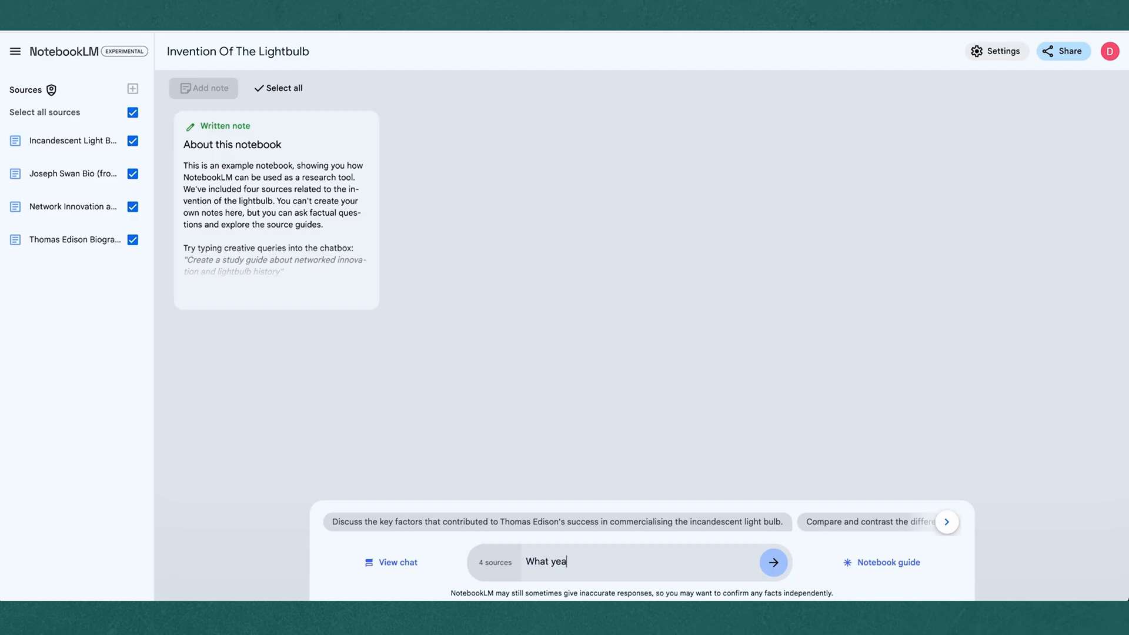
Submit the lightbulb invention-year question and scroll through the cited answer
left_click(773, 561)
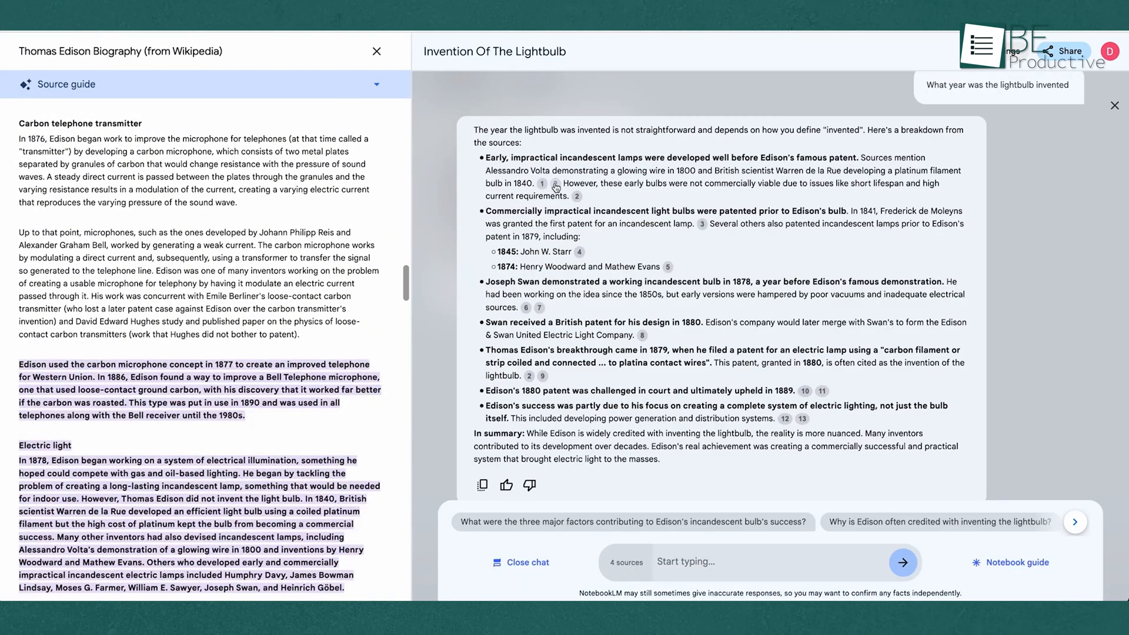
scroll("down", 3)
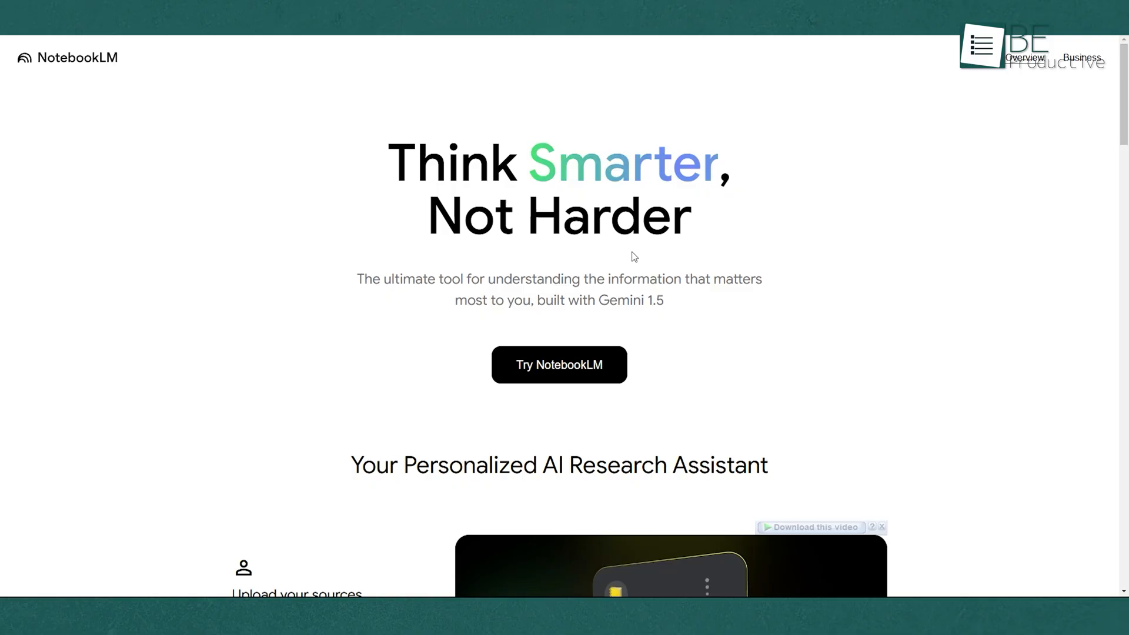
mouse_move(504, 263)
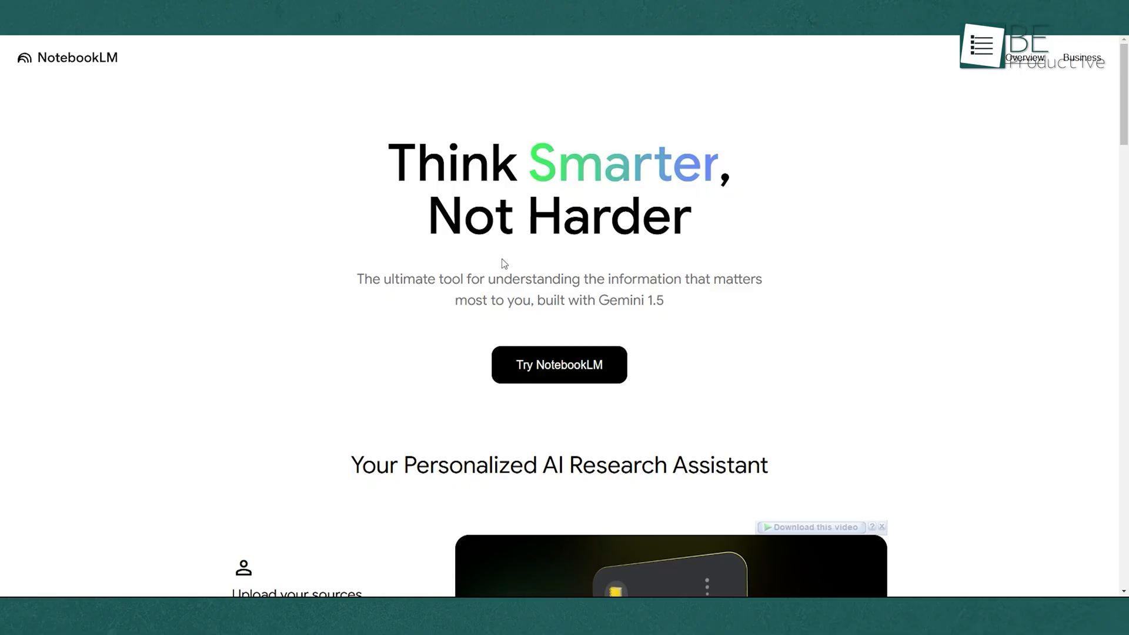
Enter the app via Try NotebookLM to reach a fresh untitled notebook
left_click(558, 364)
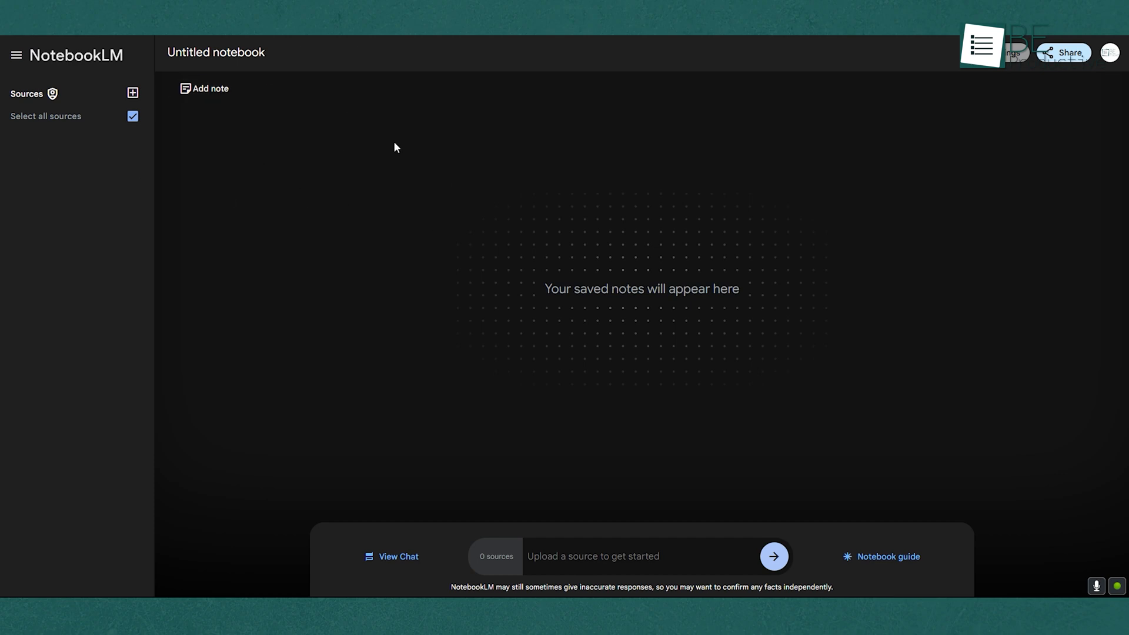
Open the add-sources dialog for the untitled notebook, showing 0 of 50 sources
left_click(132, 93)
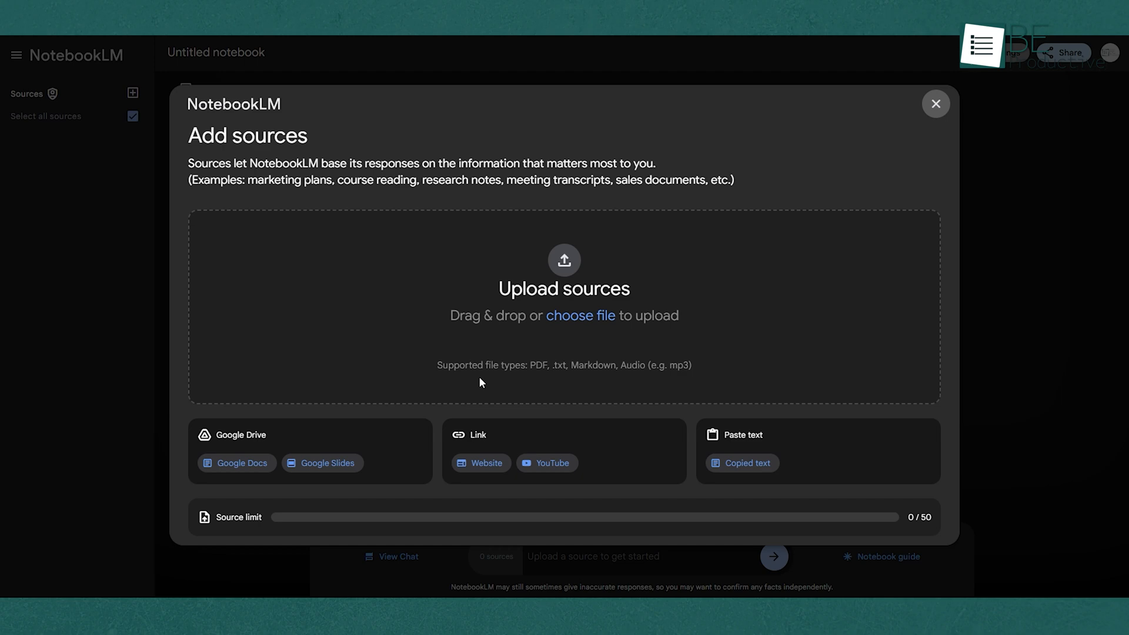
mouse_move(270, 452)
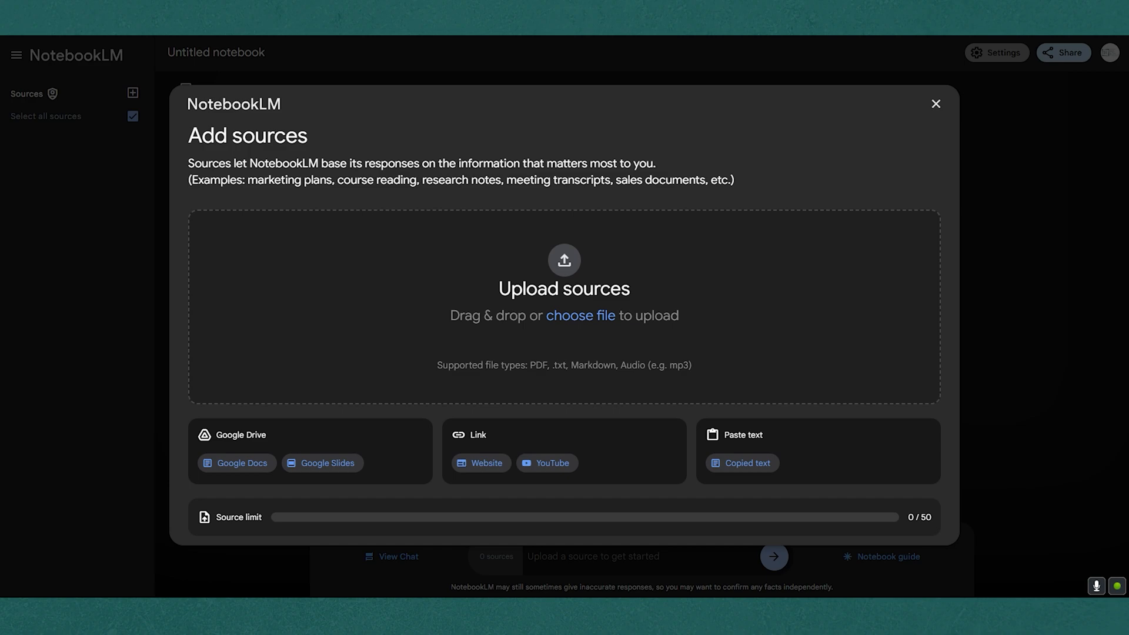
mouse_move(170, 416)
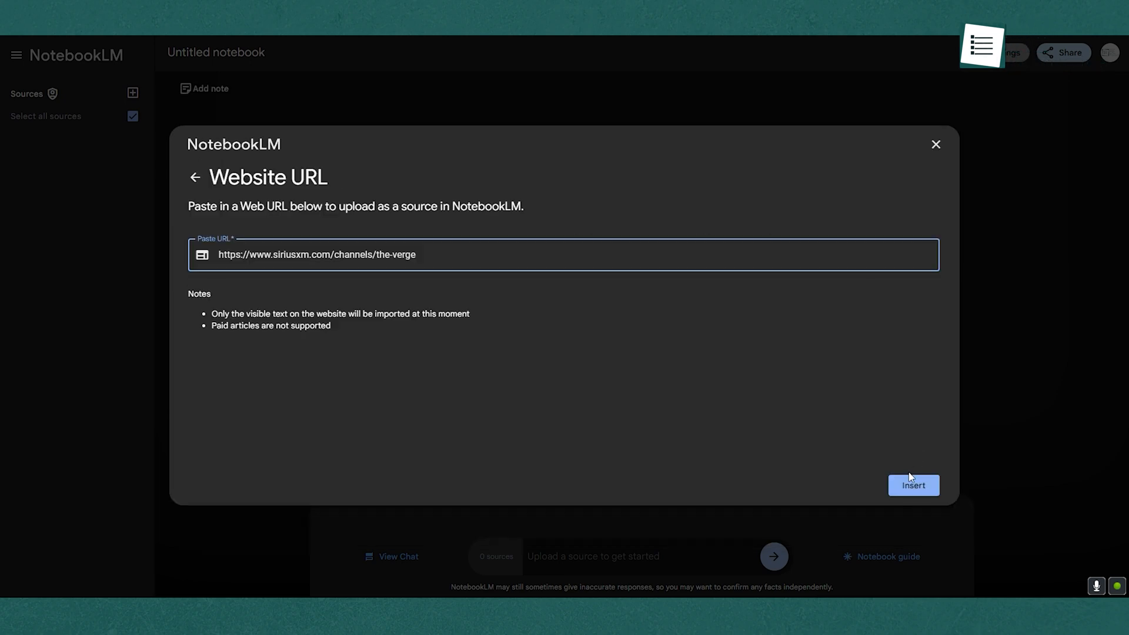
Insert The Verge page as a source, then get an explanation and outline of the first saved note
left_click(912, 484)
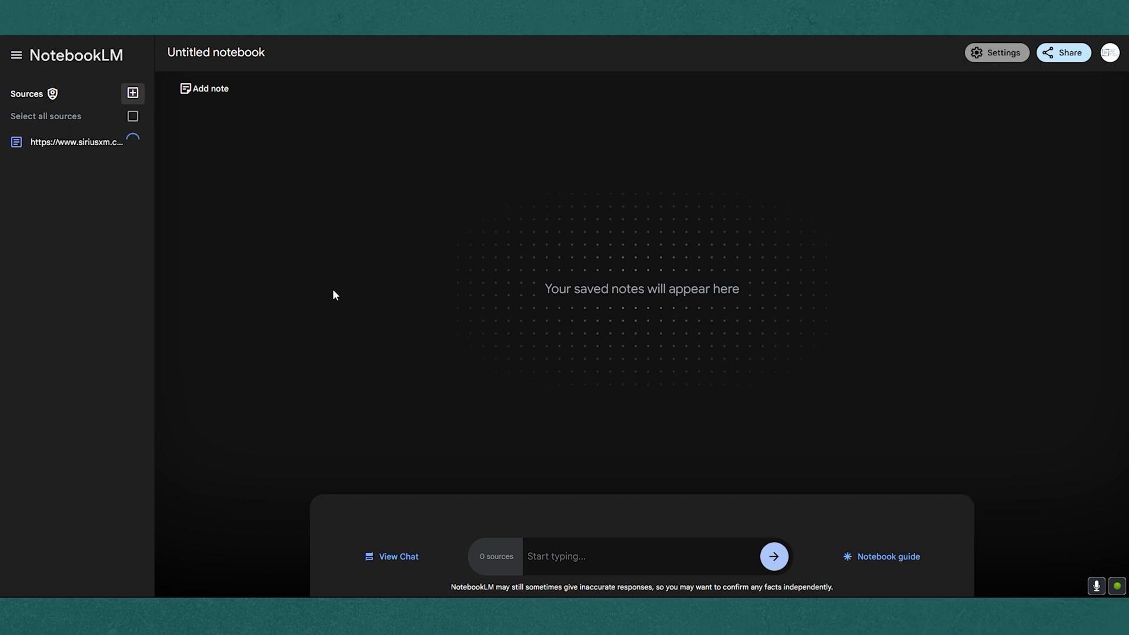
mouse_move(163, 228)
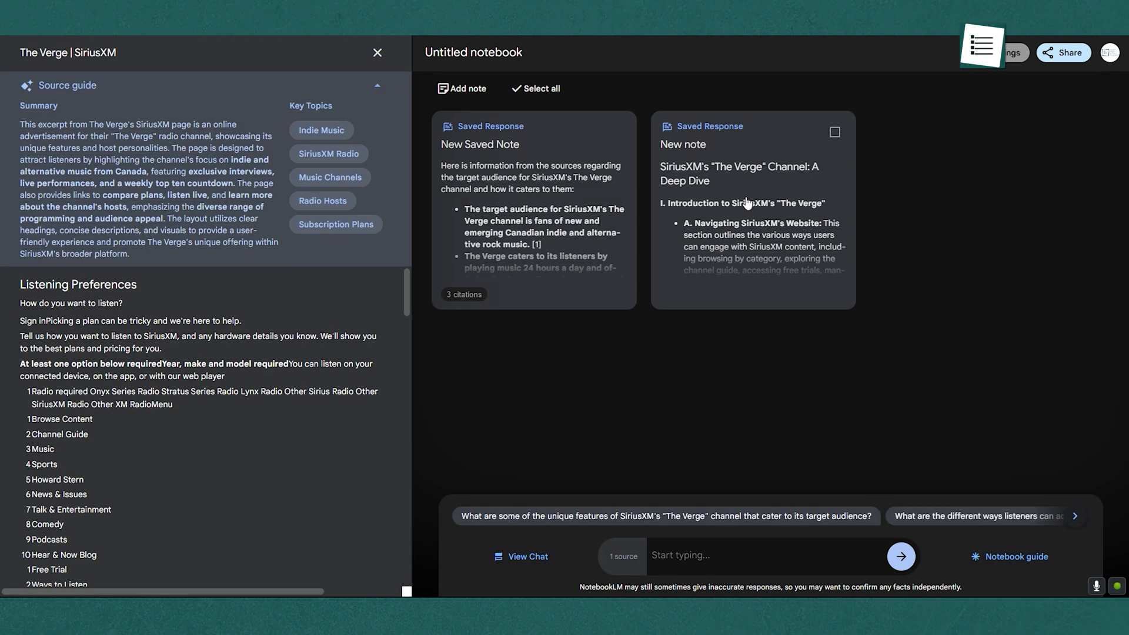
left_click(612, 136)
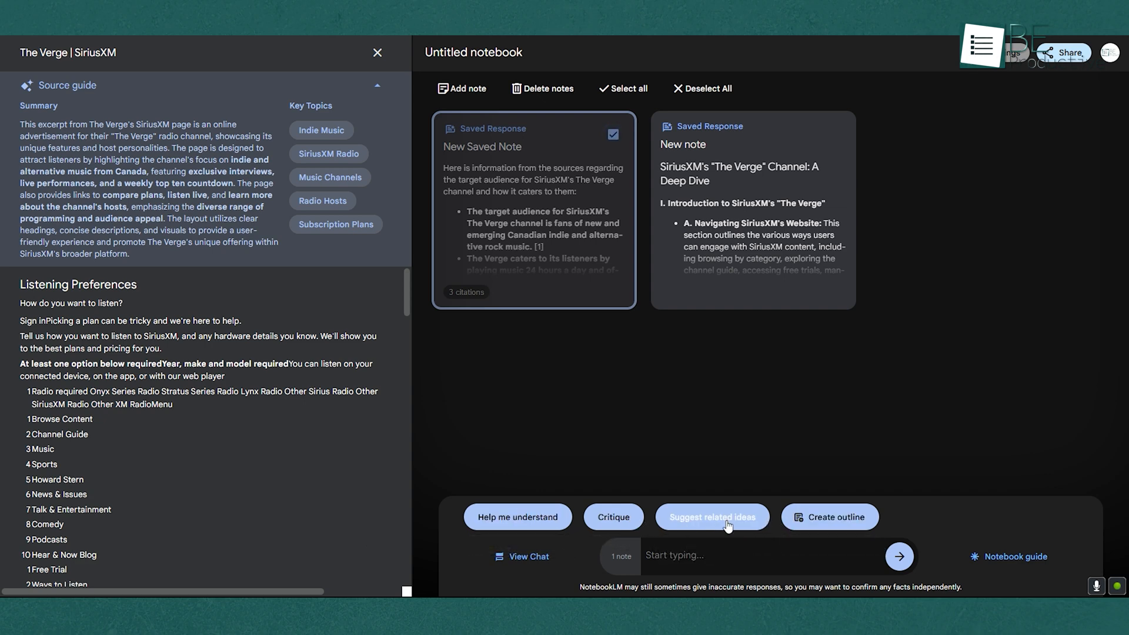
mouse_move(517, 517)
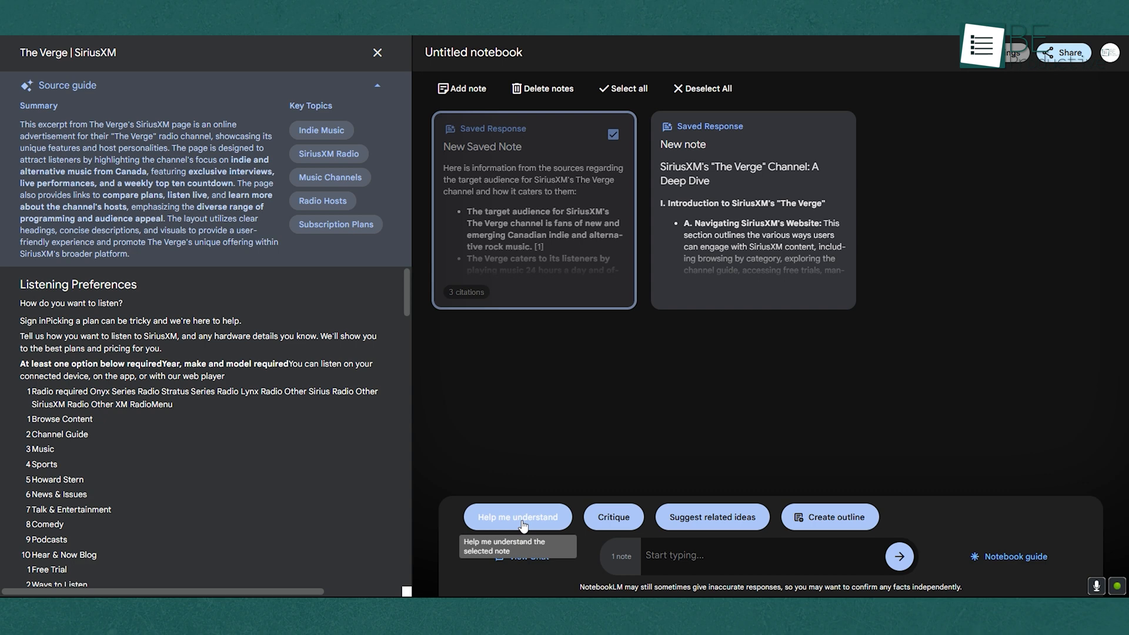
left_click(517, 516)
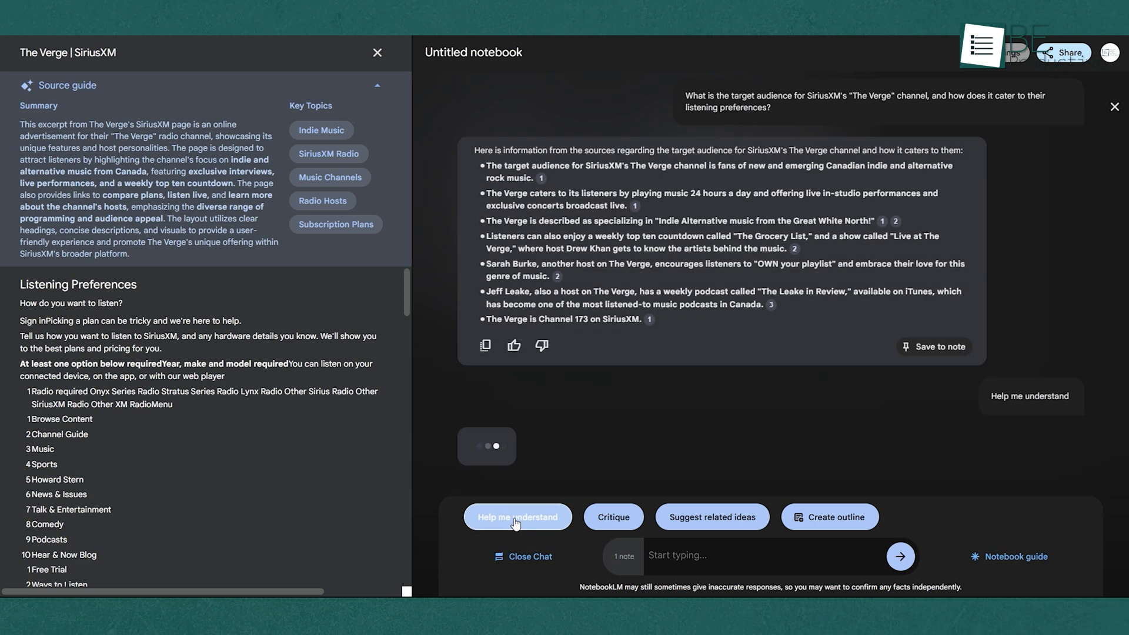
left_click(517, 517)
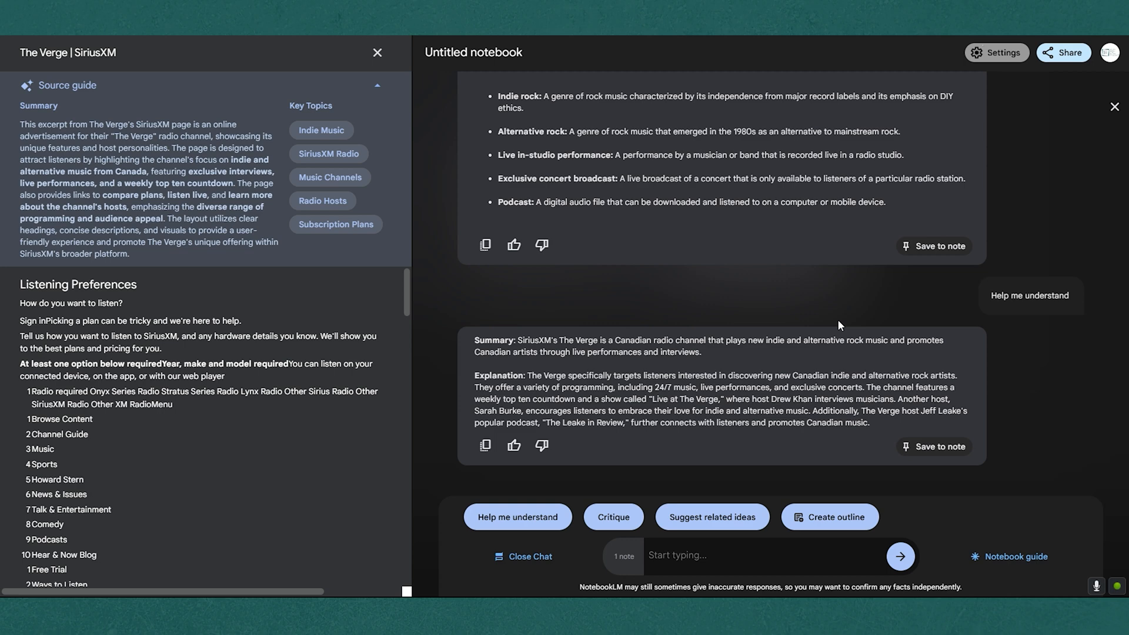
mouse_move(830, 522)
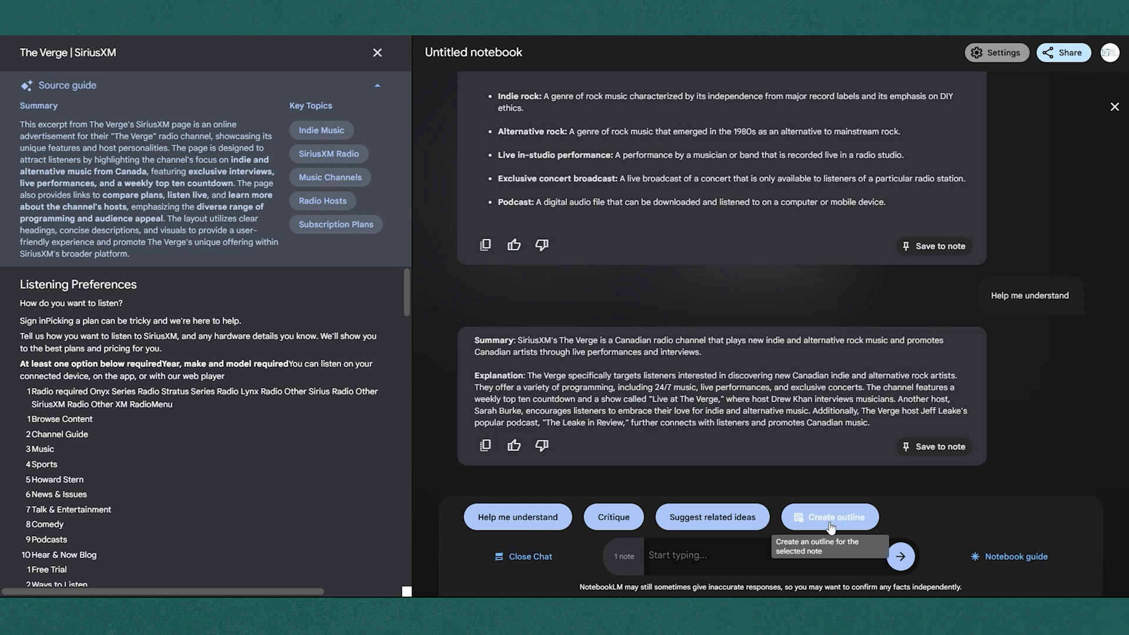
left_click(830, 516)
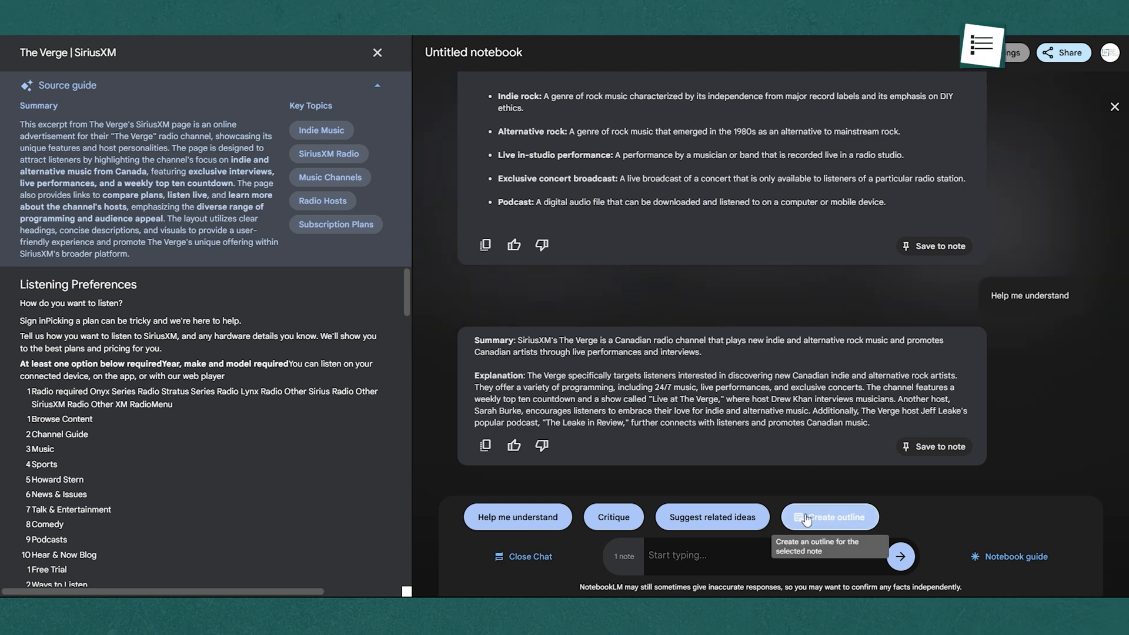
left_click(828, 517)
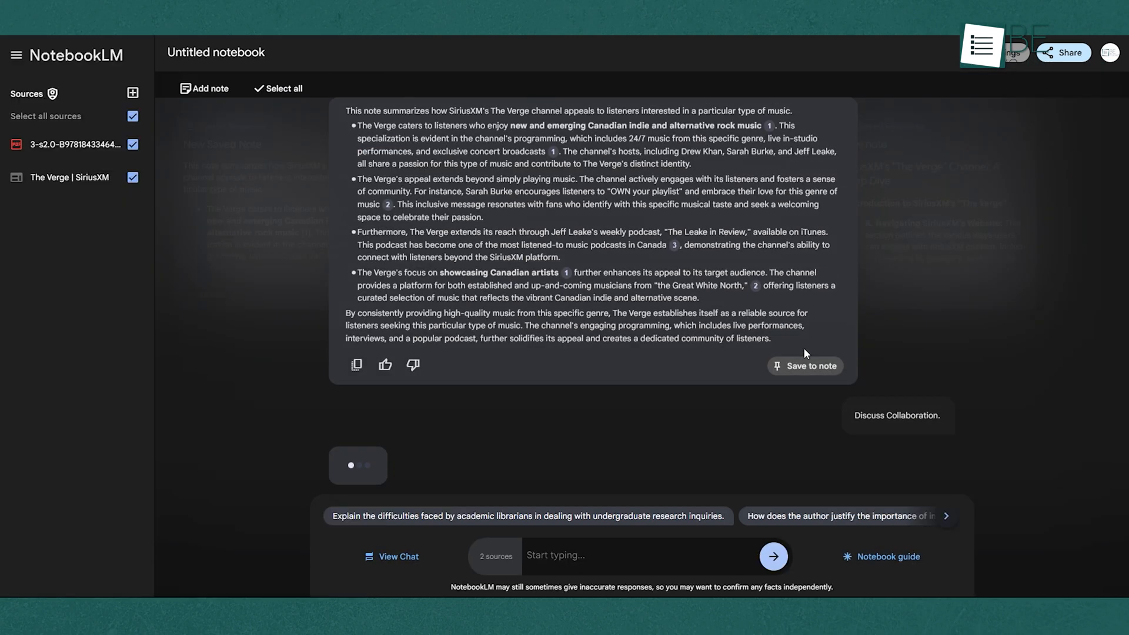
Review the saved notes, then generate an 'email draft' note from the sources
left_click(804, 366)
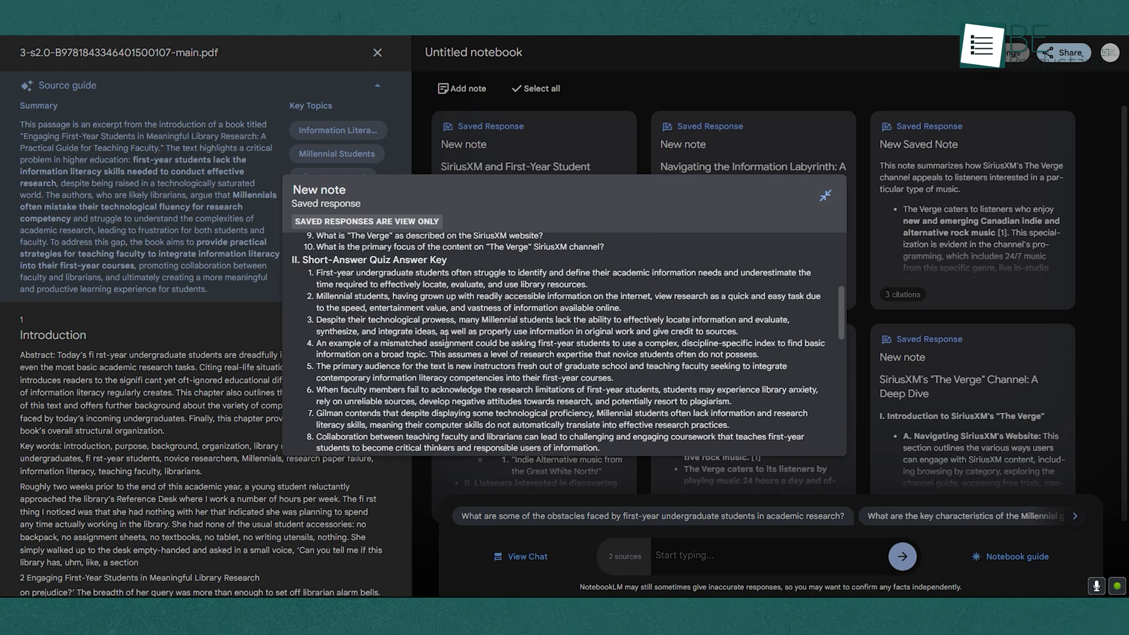
scroll("down", 3)
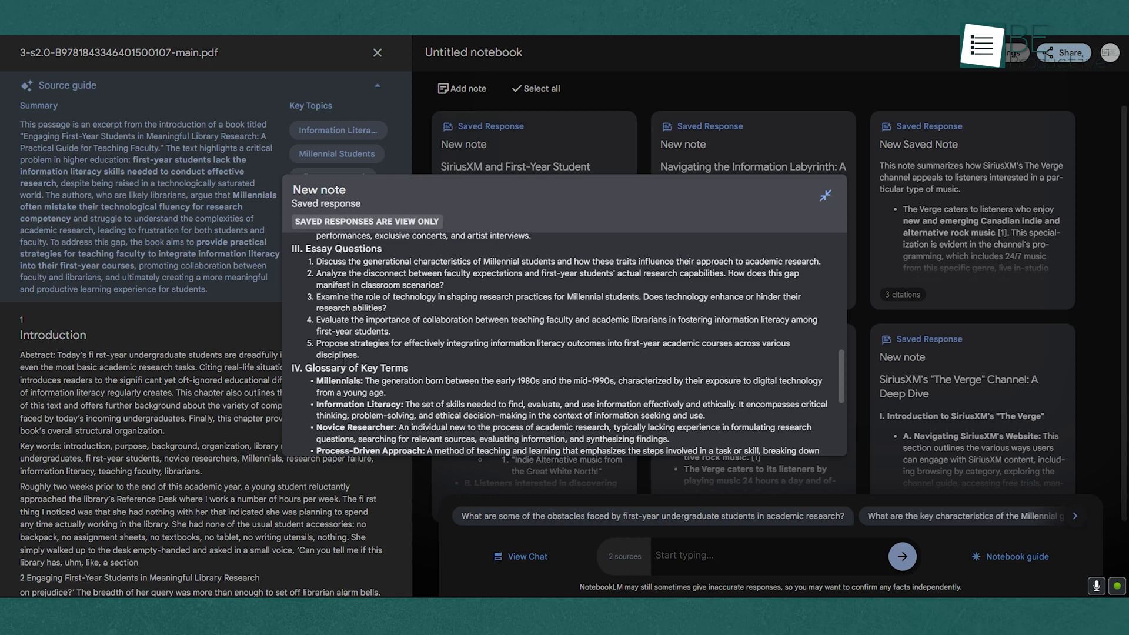
double_click(331, 320)
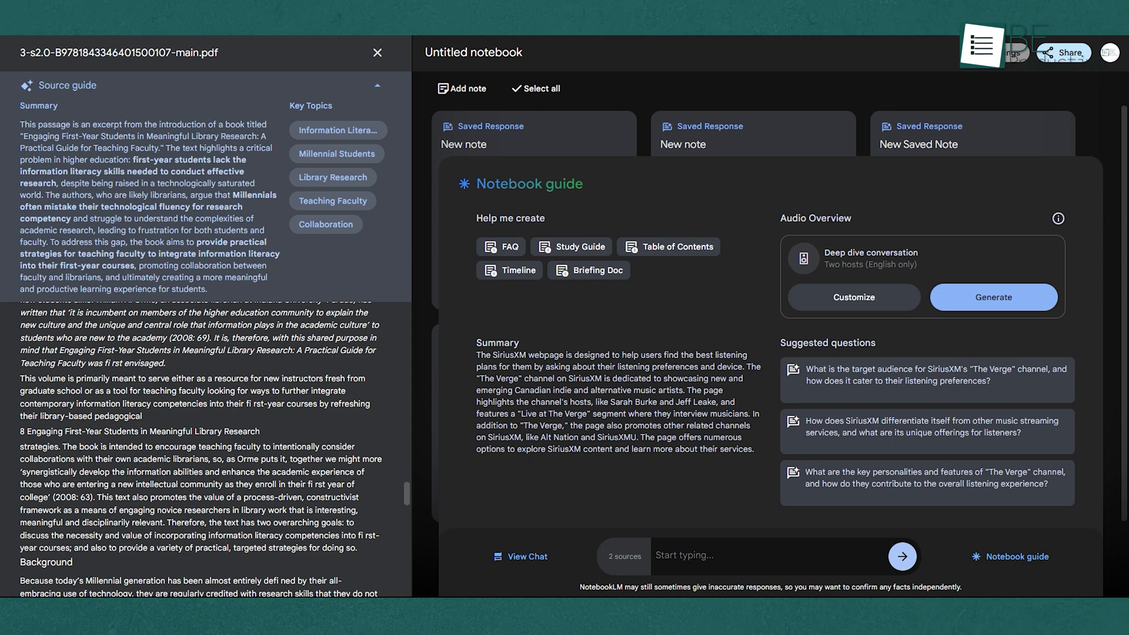
type("email draft")
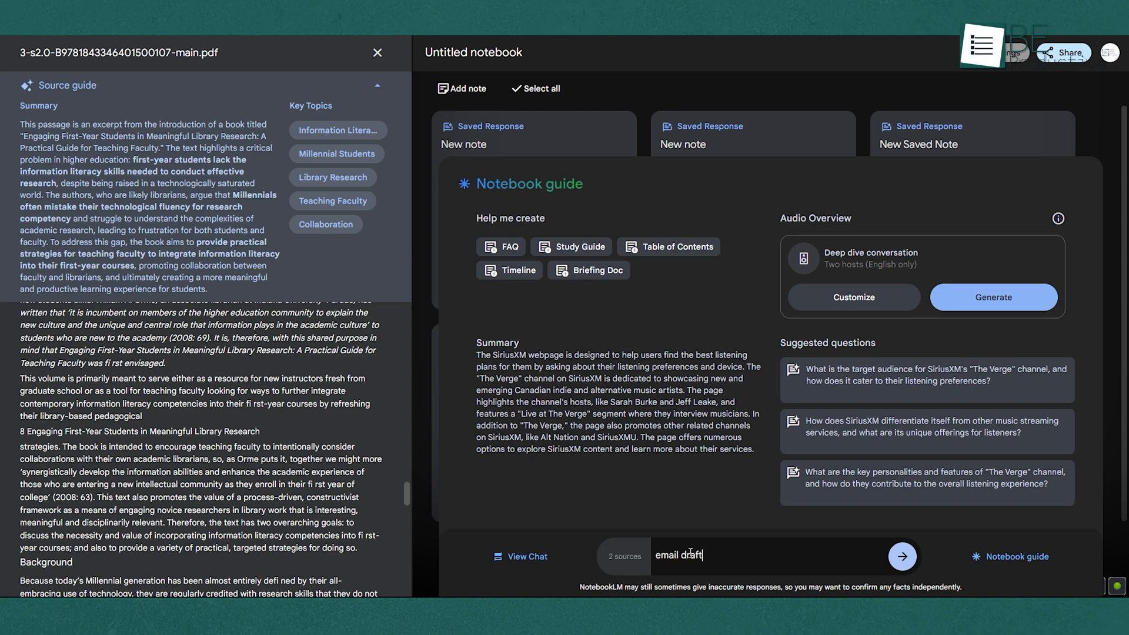
left_click(901, 556)
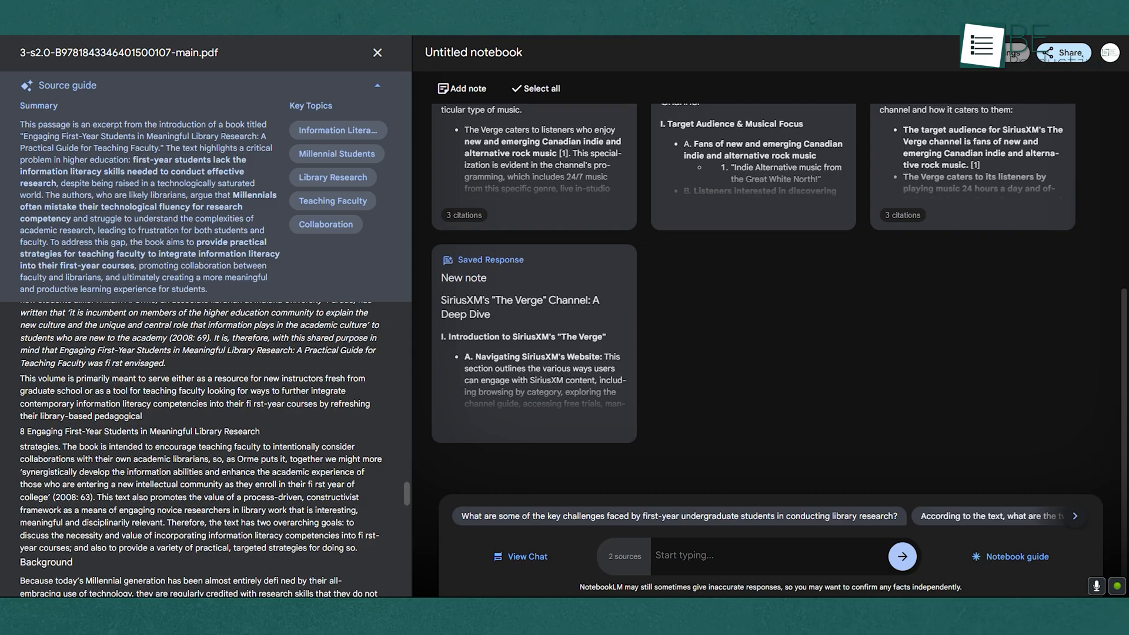
mouse_move(1018, 478)
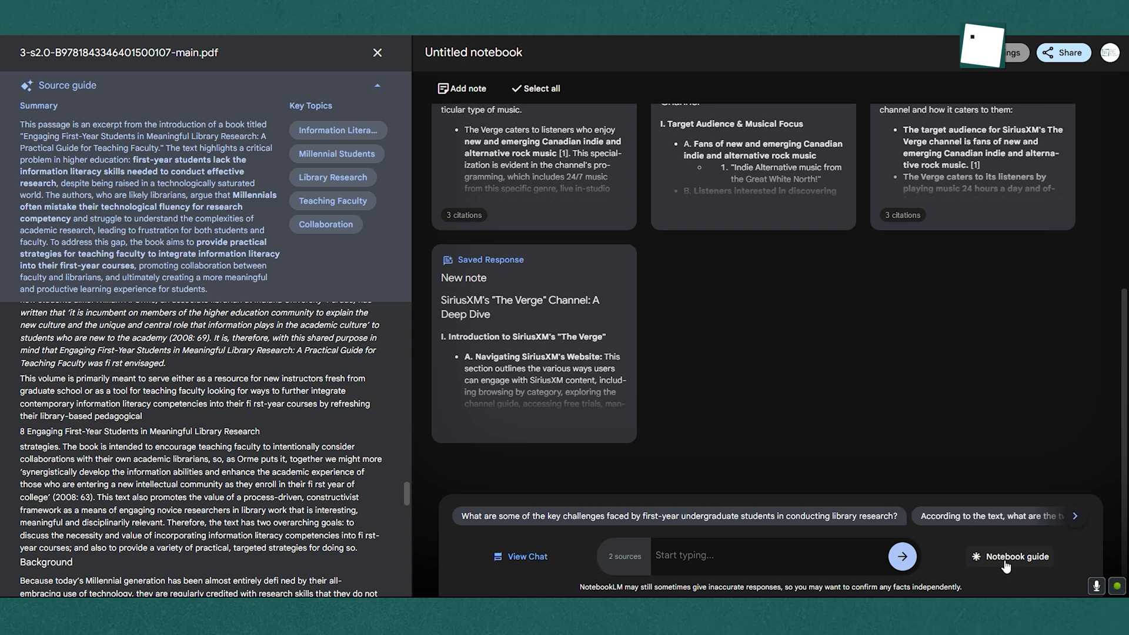
Generate the two-host deep dive Audio Overview from the Notebook guide
left_click(1010, 555)
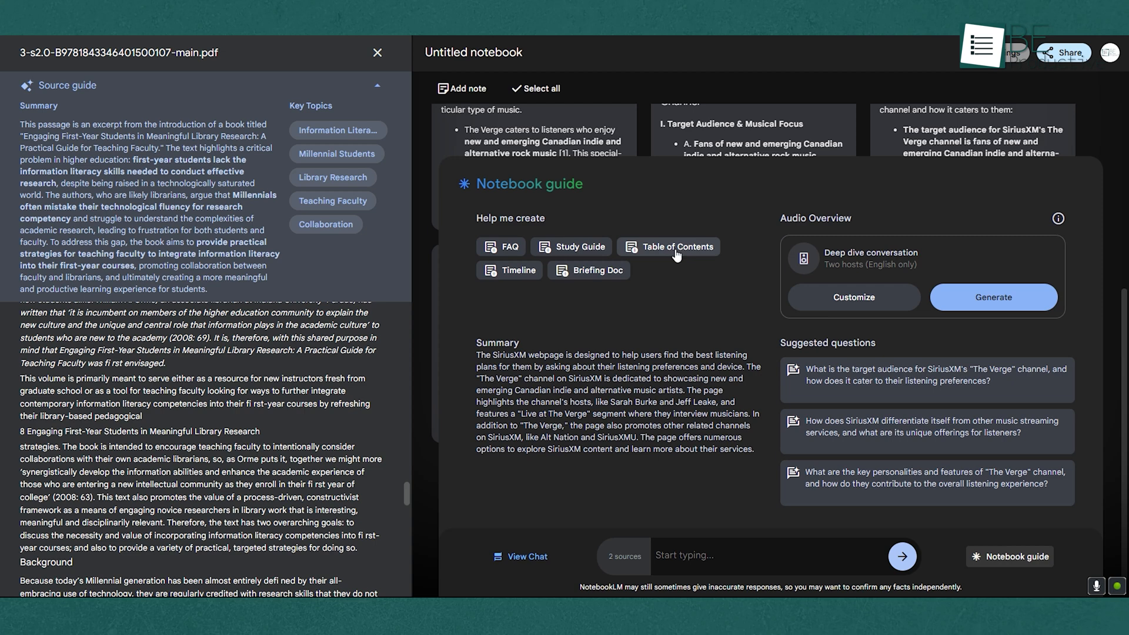
mouse_move(509, 270)
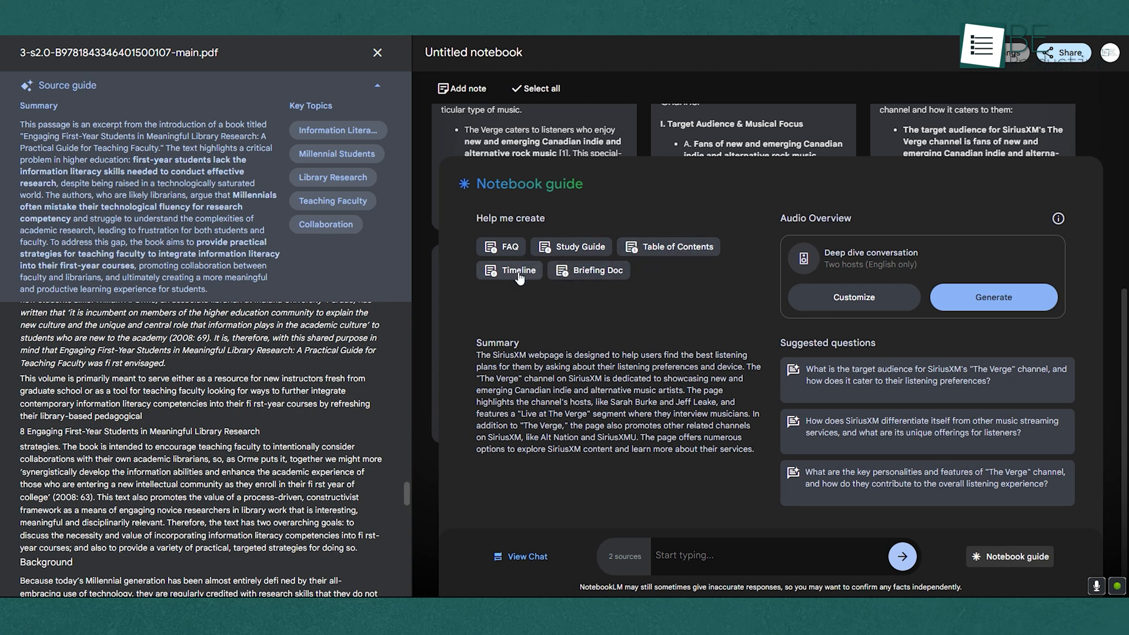
mouse_move(1003, 280)
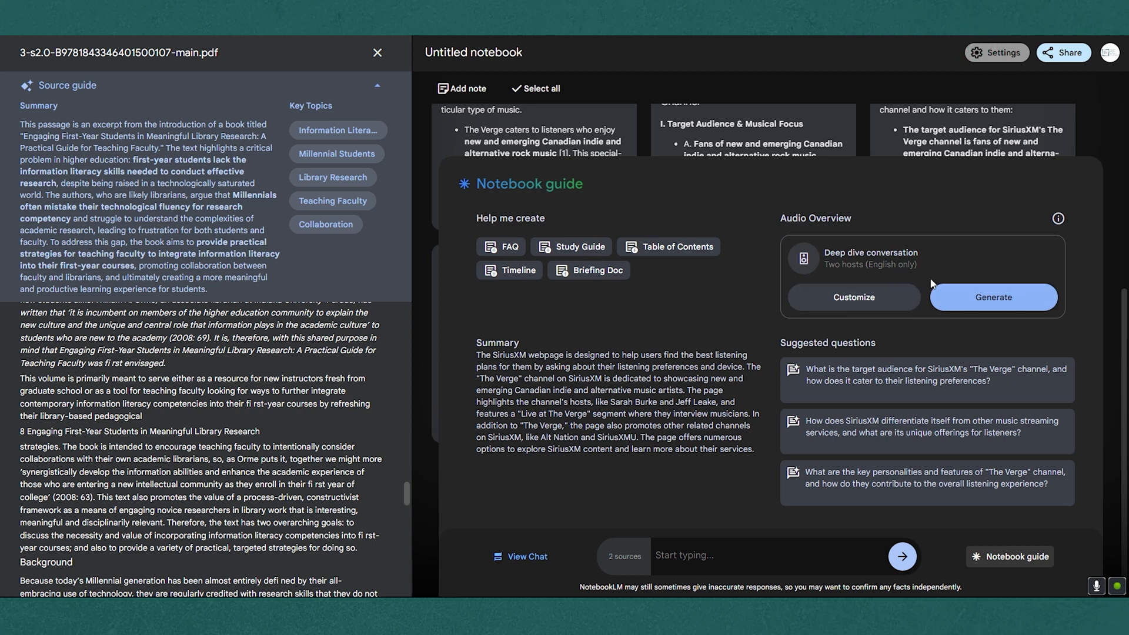
left_click(992, 297)
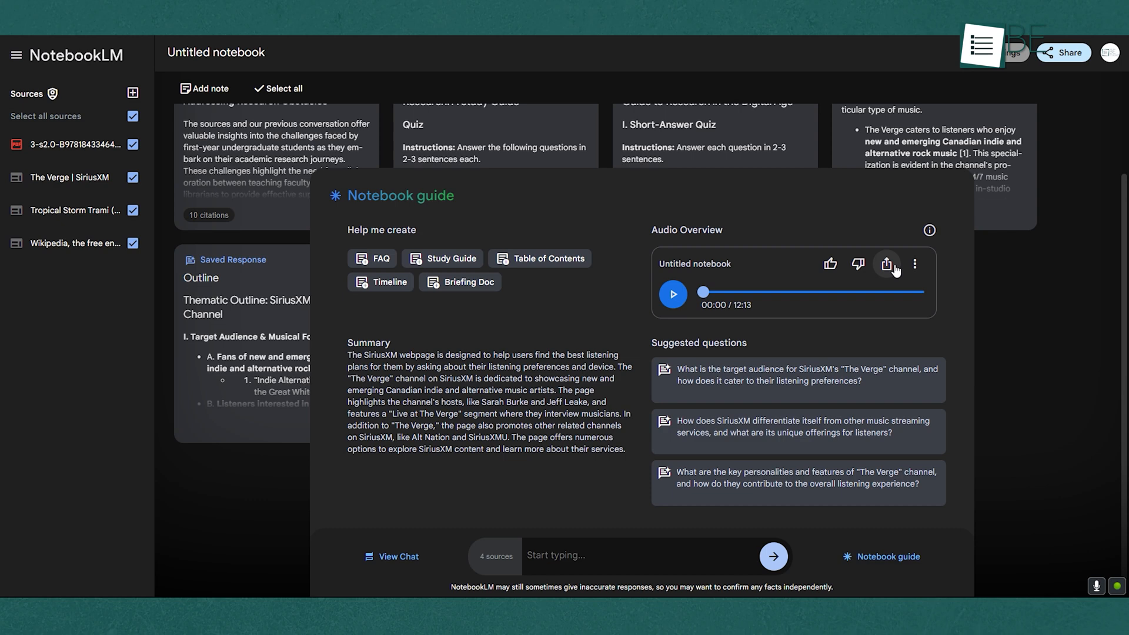
mouse_move(856, 263)
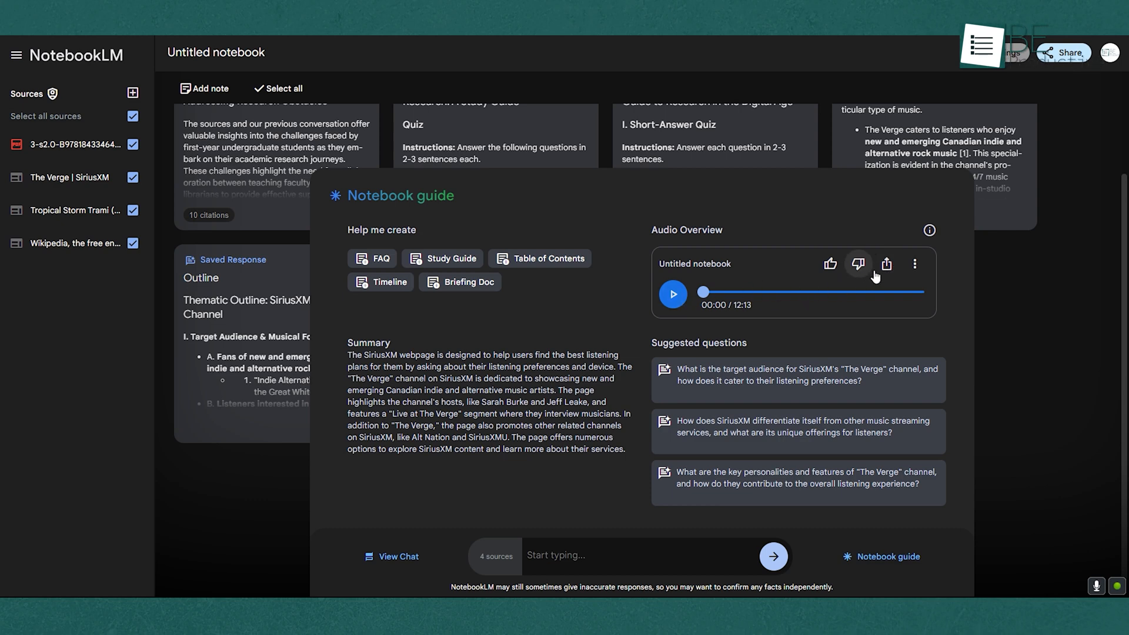
Turn on public access for the Audio Overview and preview its shared page
left_click(915, 264)
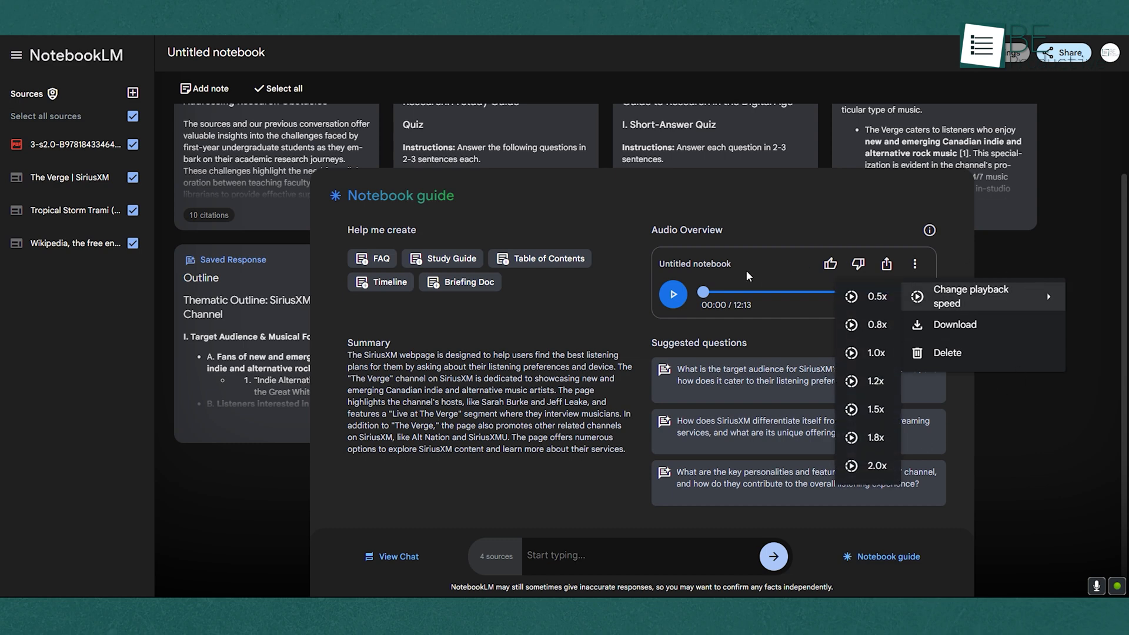
left_click(737, 286)
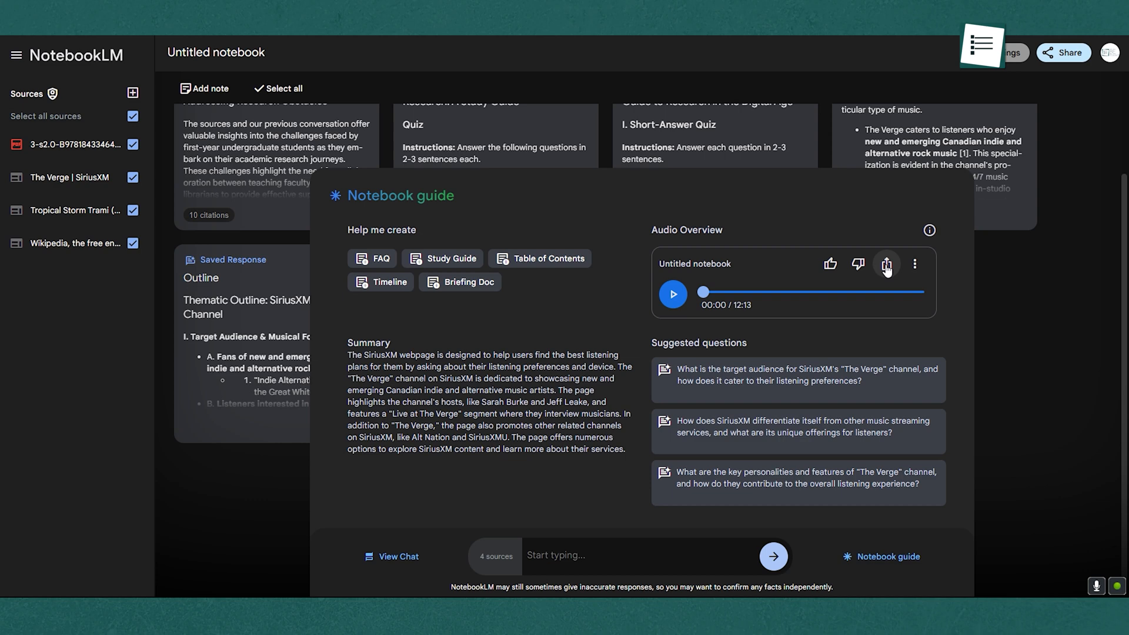
left_click(886, 263)
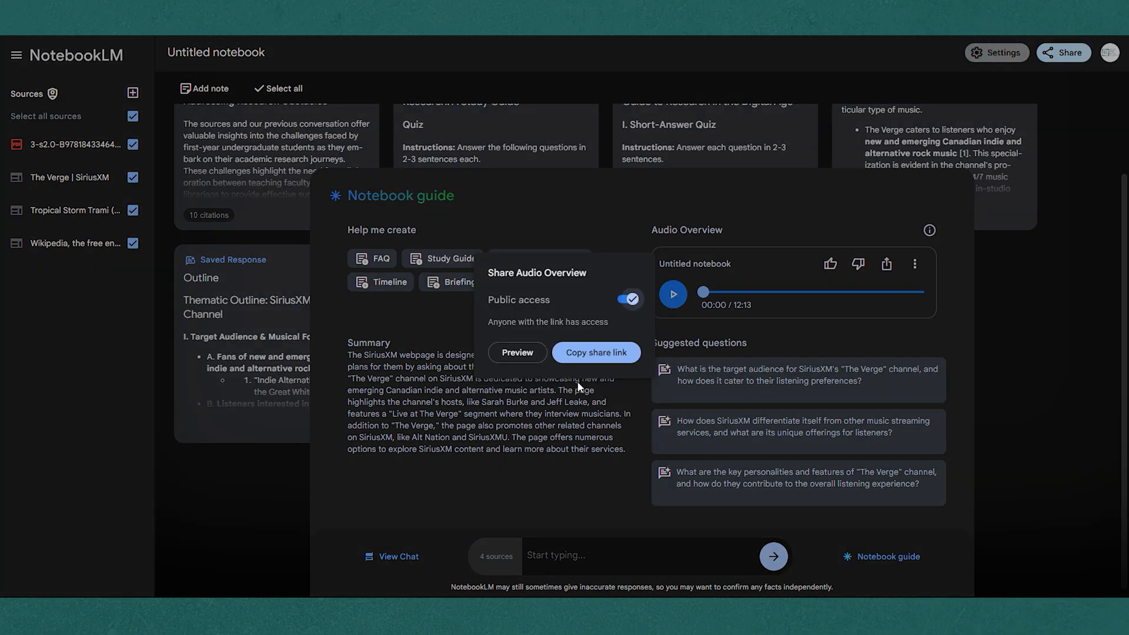
left_click(517, 352)
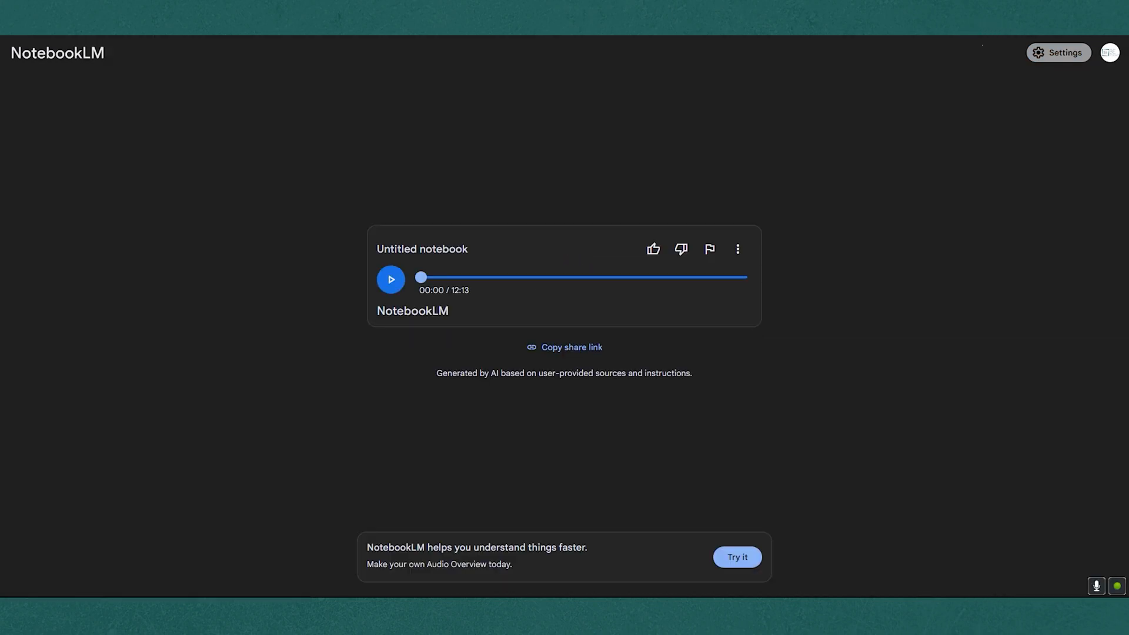
Play the 12-minute Audio Overview on its public preview page
left_click(390, 280)
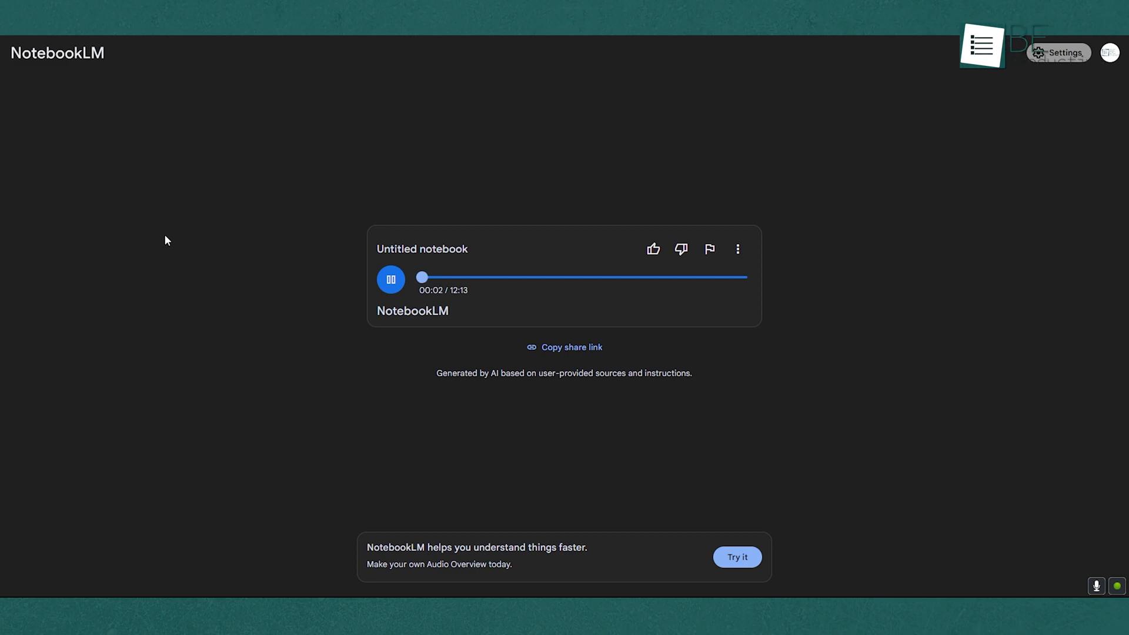
mouse_move(246, 238)
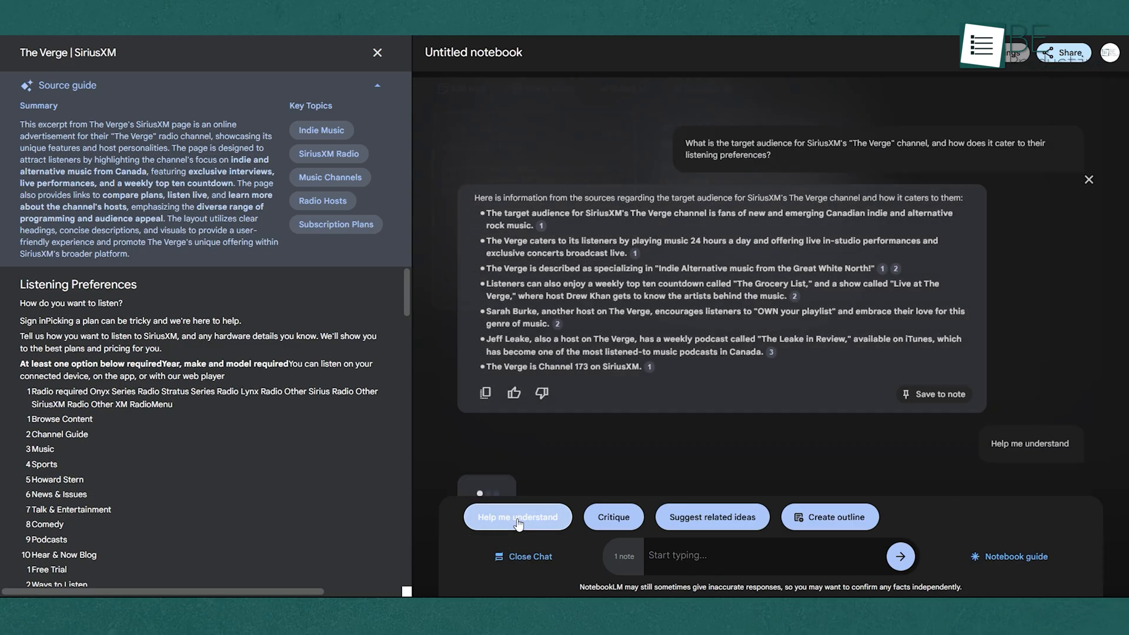
Get a Help me understand explanation of The Verge's audience, then show the six saved notes
left_click(517, 517)
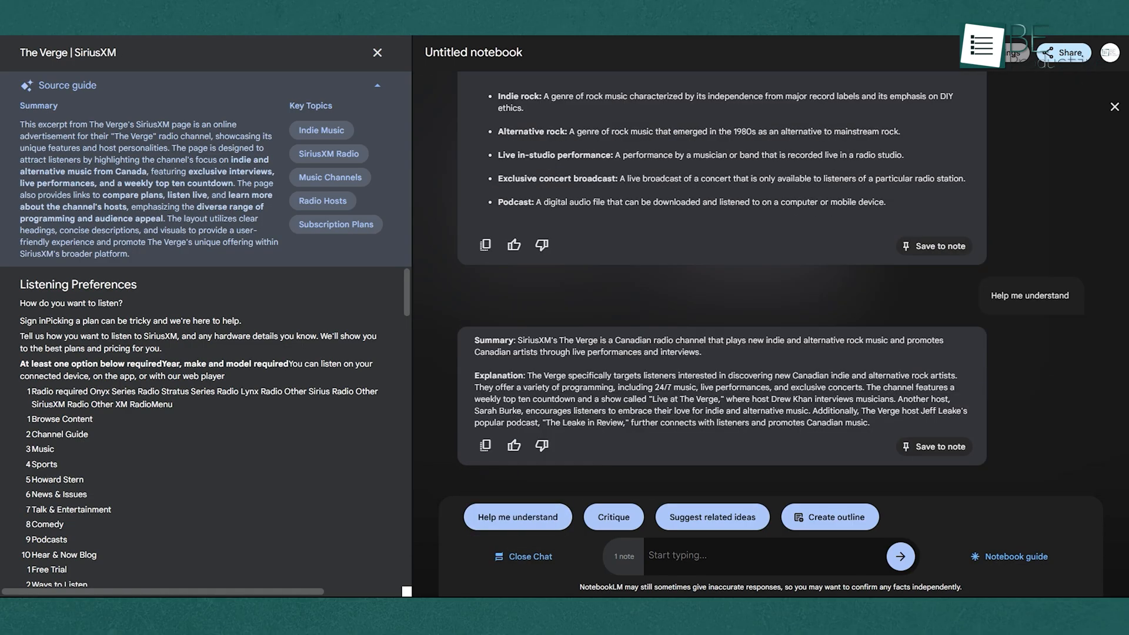
mouse_move(712, 517)
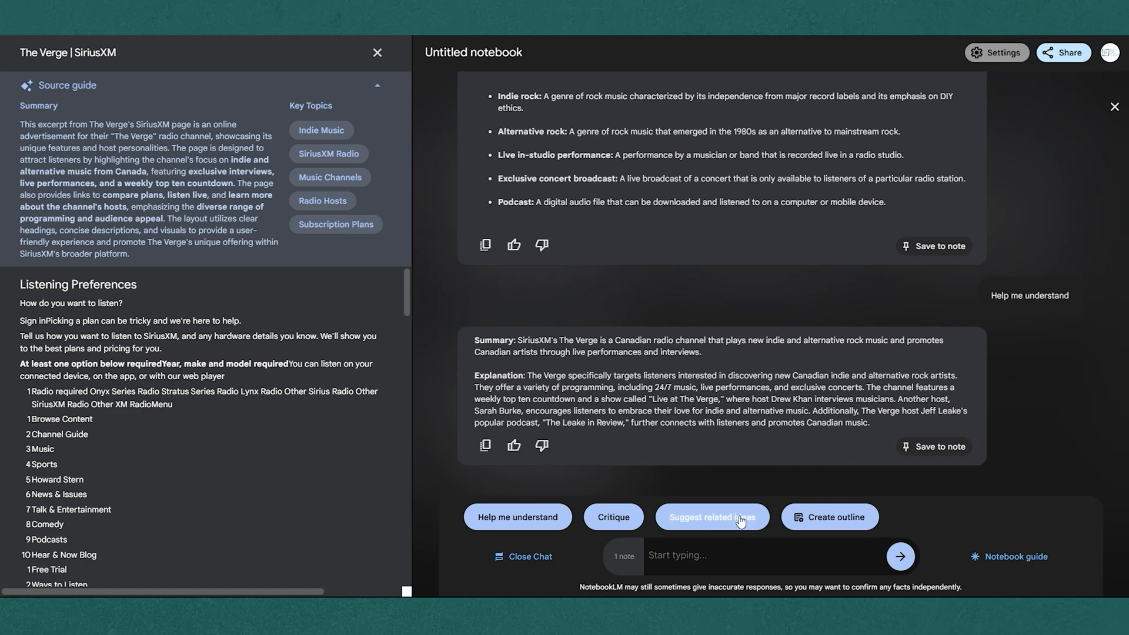
left_click(981, 45)
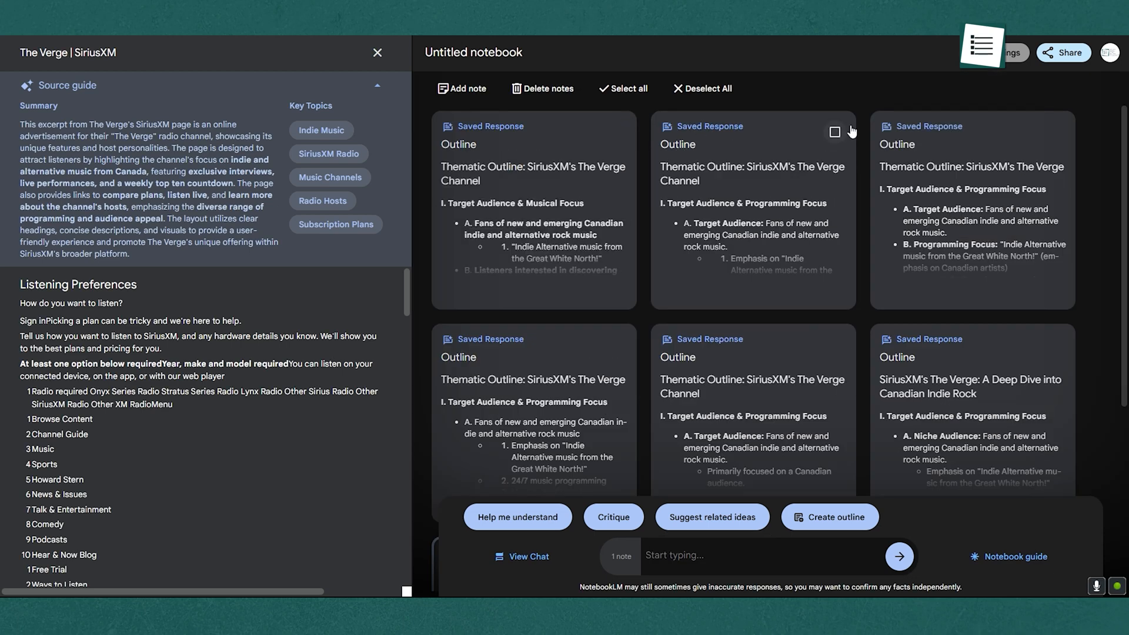
Mark the remaining duplicate outline notes, keeping a single Thematic Outline of The Verge
left_click(835, 134)
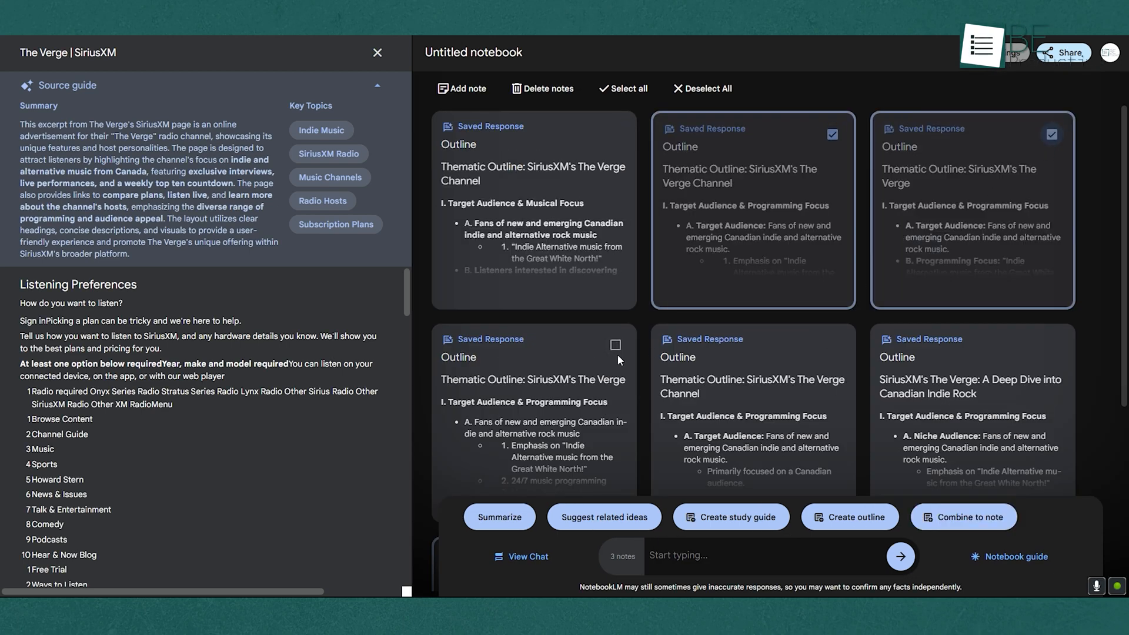
left_click(615, 346)
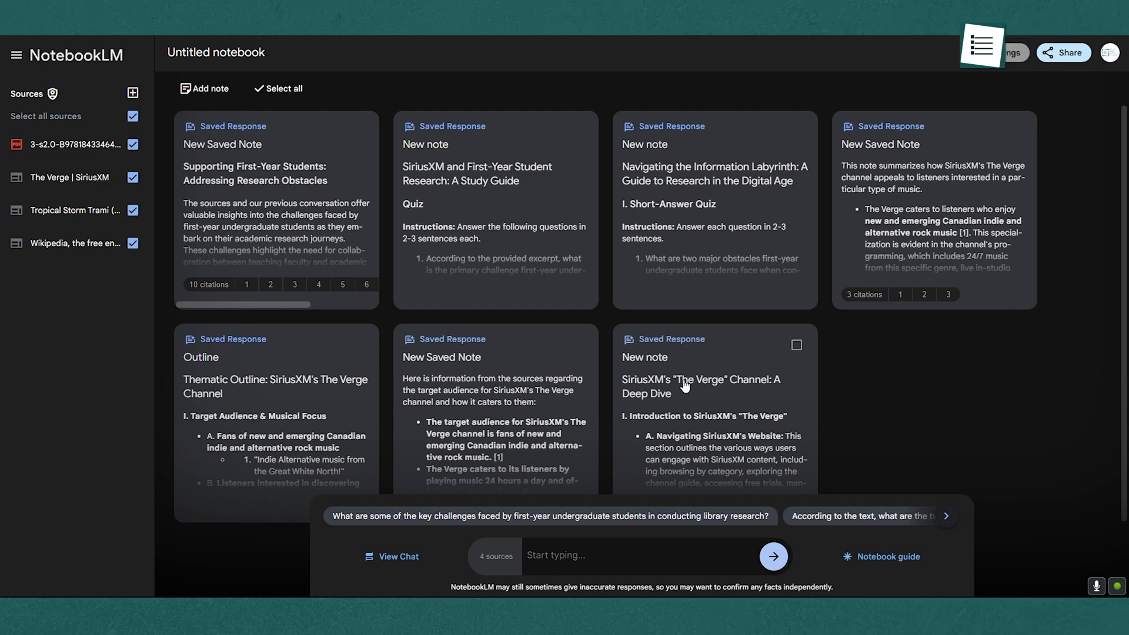
Read the saved note on The Verge's audience, then reopen the notebook guide with the audio overview
left_click(699, 379)
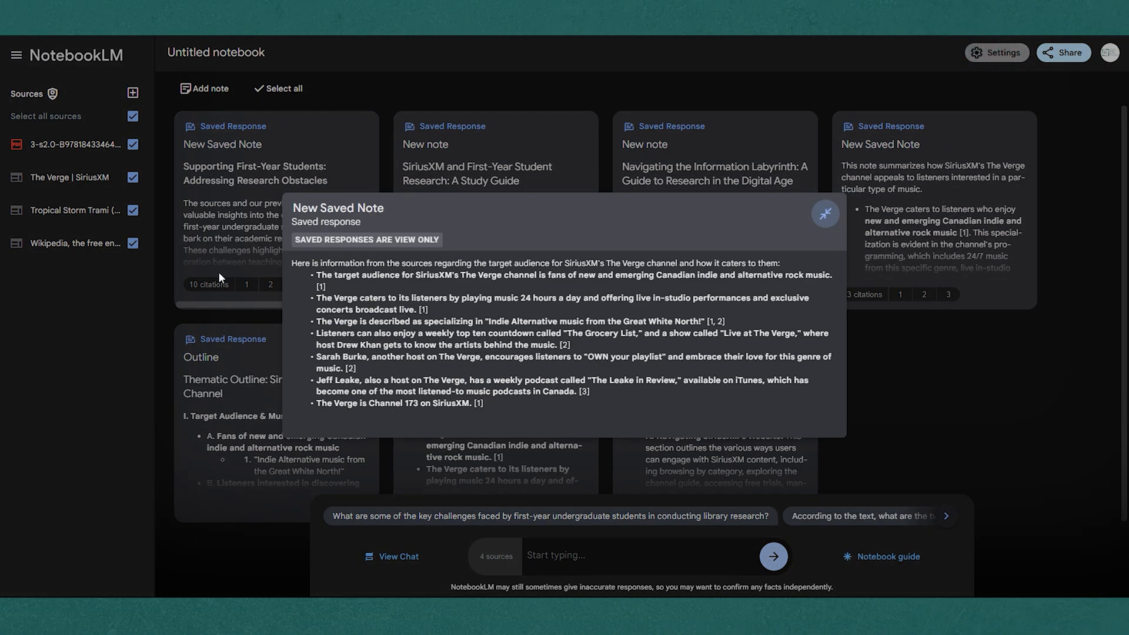
scroll("down", 3)
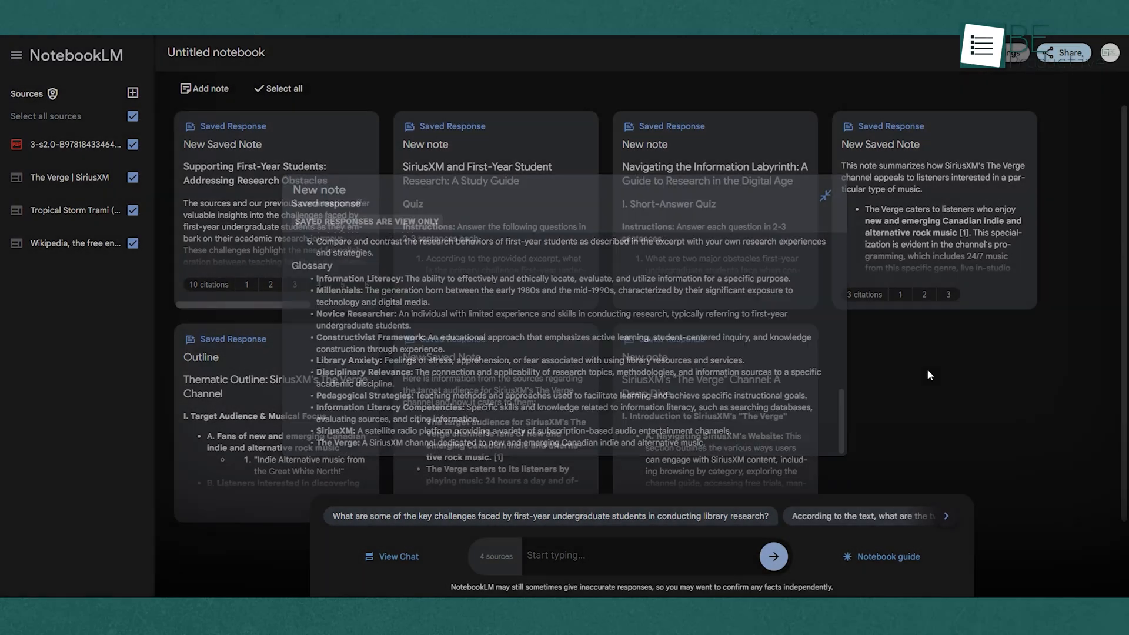
left_click(881, 556)
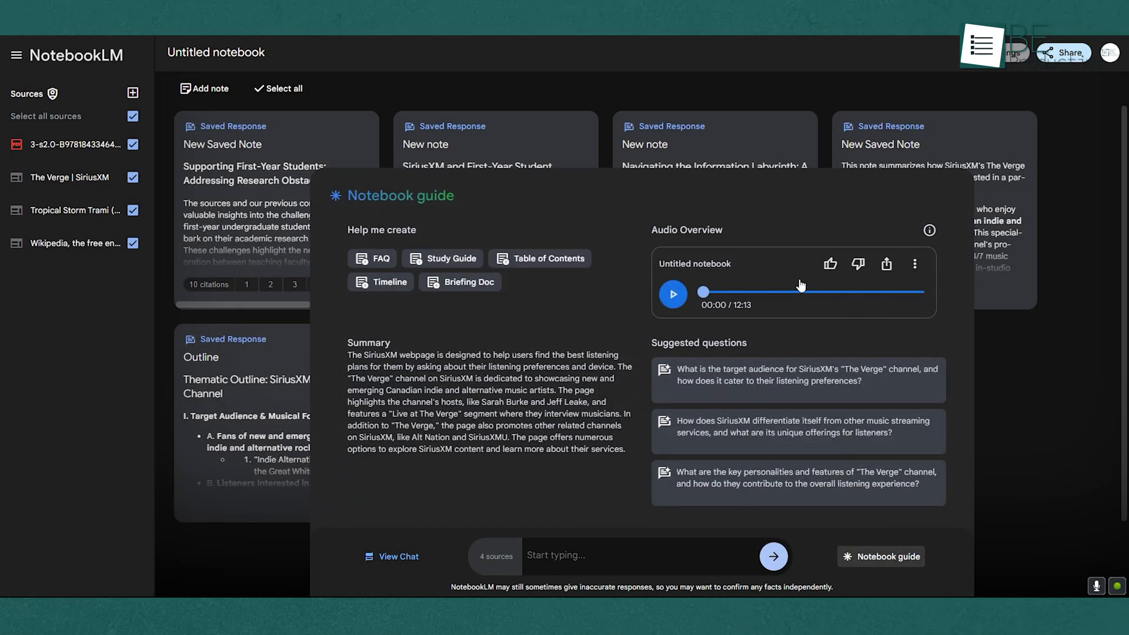